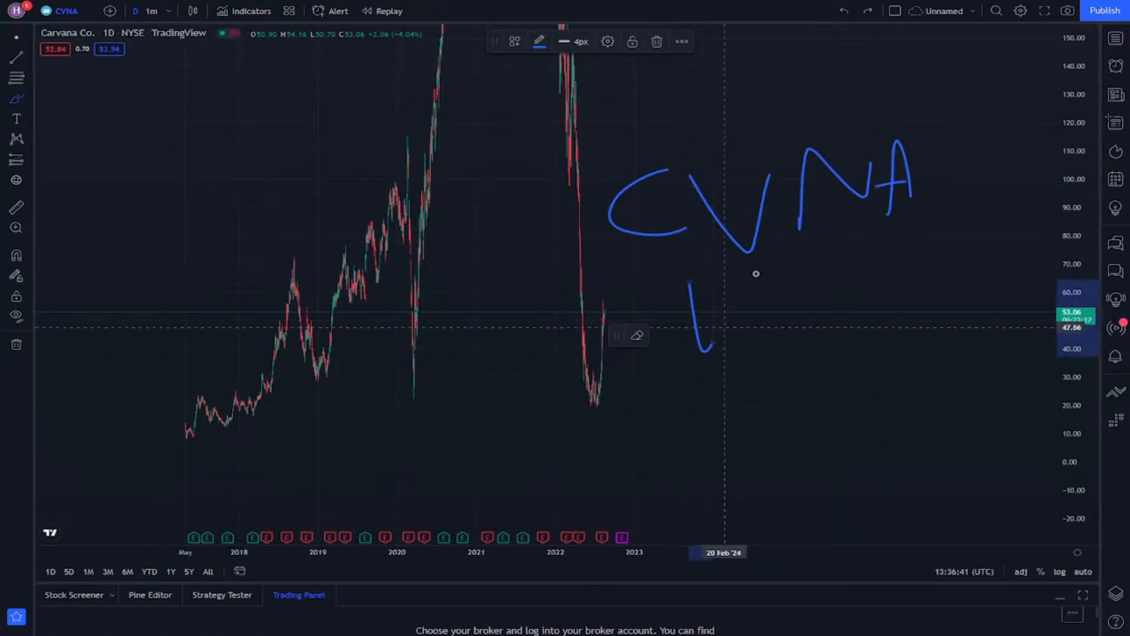
# Draw a blue freehand brush stroke beneath the handwritten CVNA lettering on the daily chart
pyautogui.moveTo(707, 295); pyautogui.dragTo(829, 353)
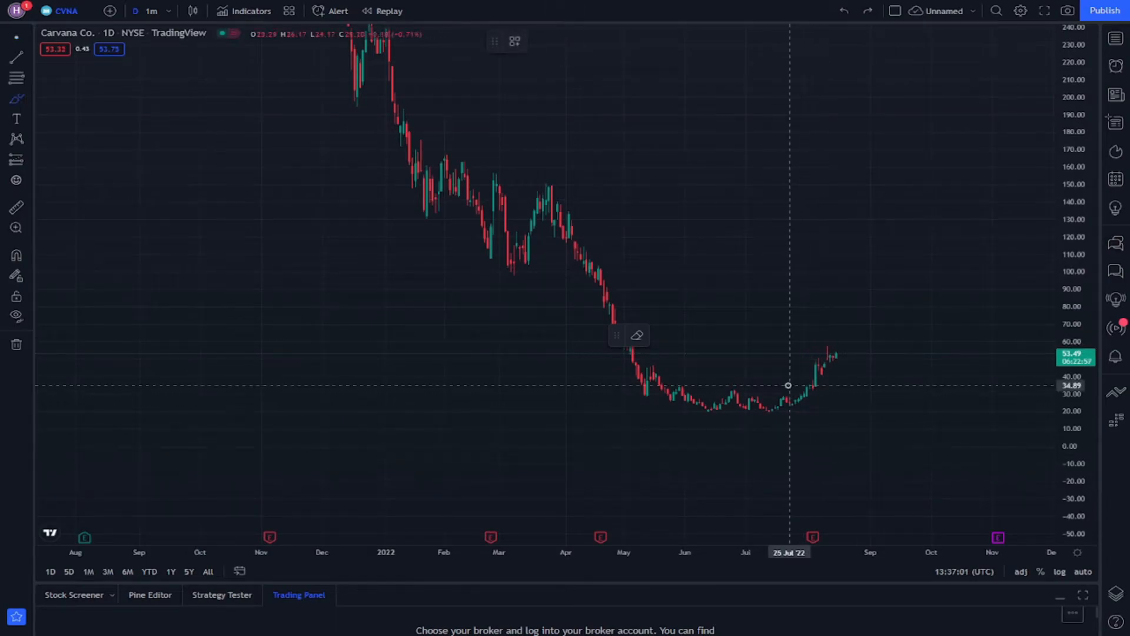
# Pan the daily chart to frame the 2021–2022 decline bottoming near 20
pyautogui.moveTo(793, 418); pyautogui.dragTo(844, 346)
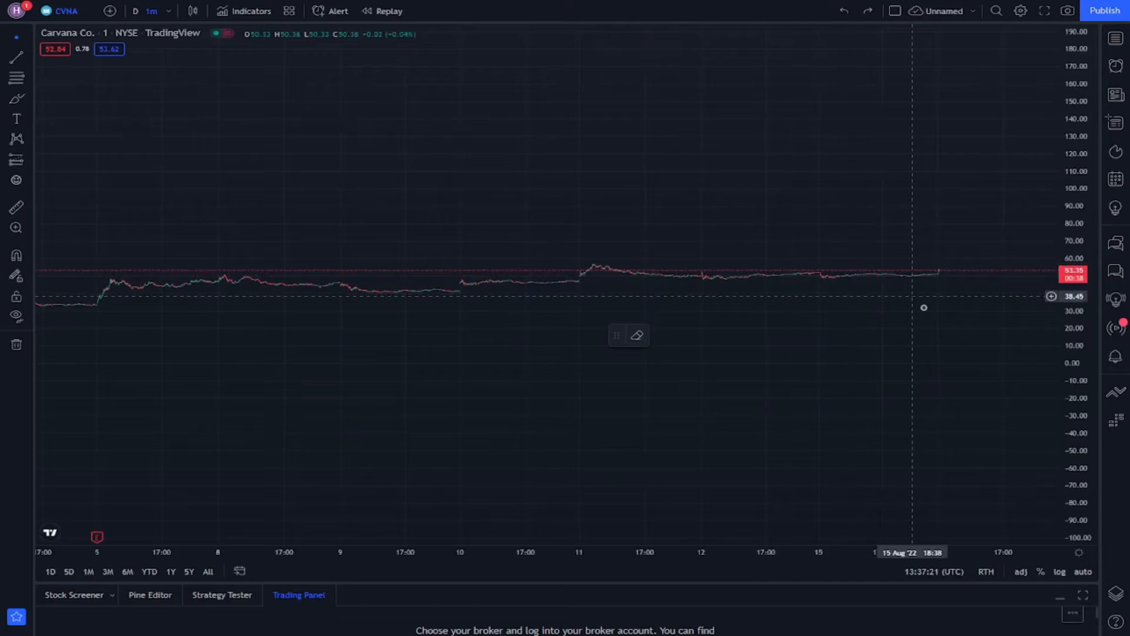
# Sketch a blue brush line sloping down from the latest 1-minute price toward 34
pyautogui.moveTo(622, 256); pyautogui.dragTo(652, 290)
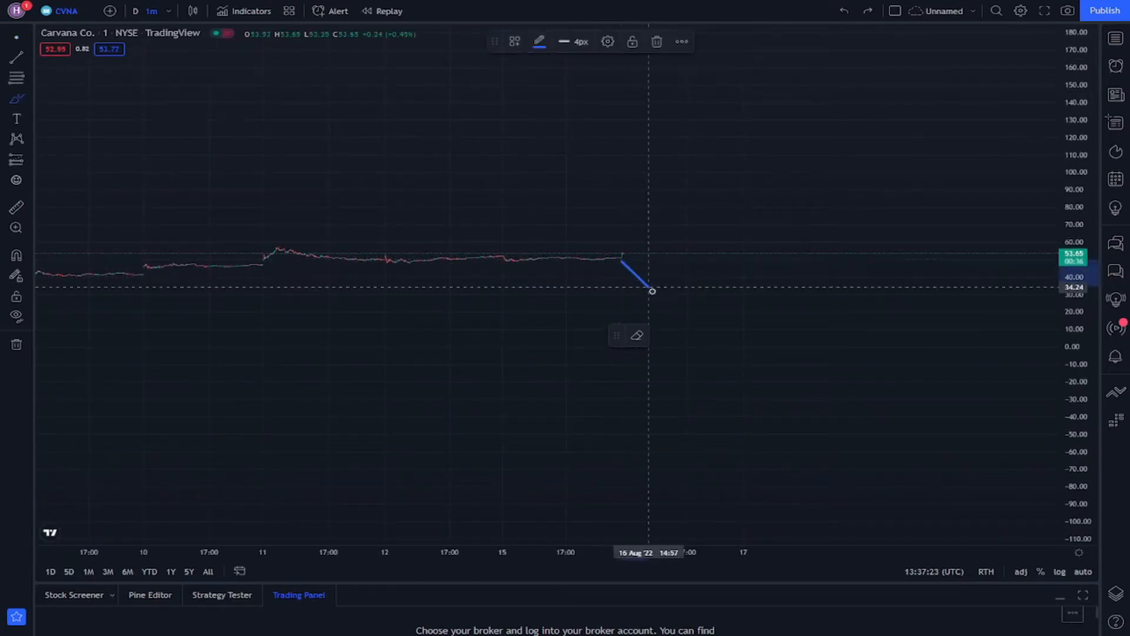